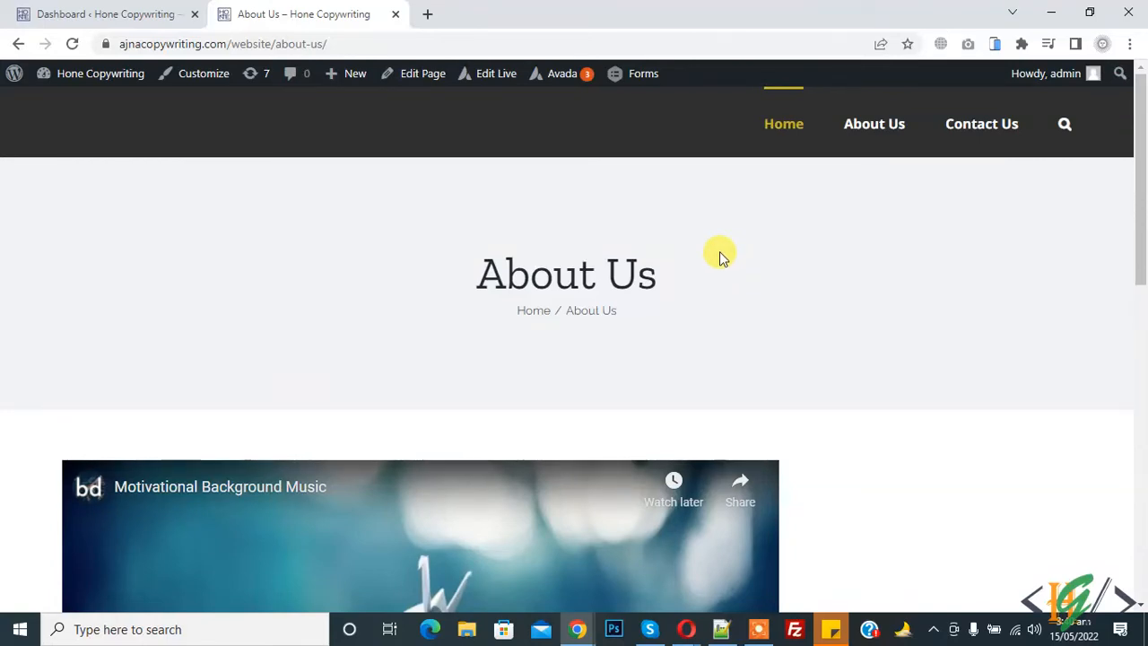
mouse_move(556, 195)
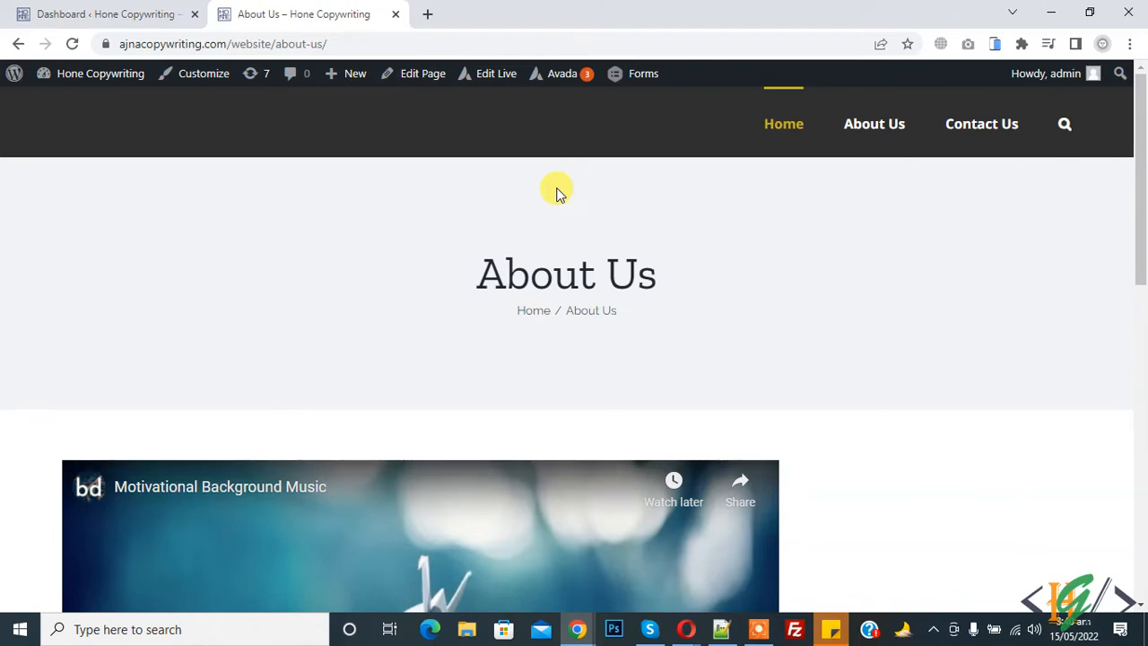
Step: Select the about-us slug in the address bar and launch Edit Page in a new tab
double_click(565, 273)
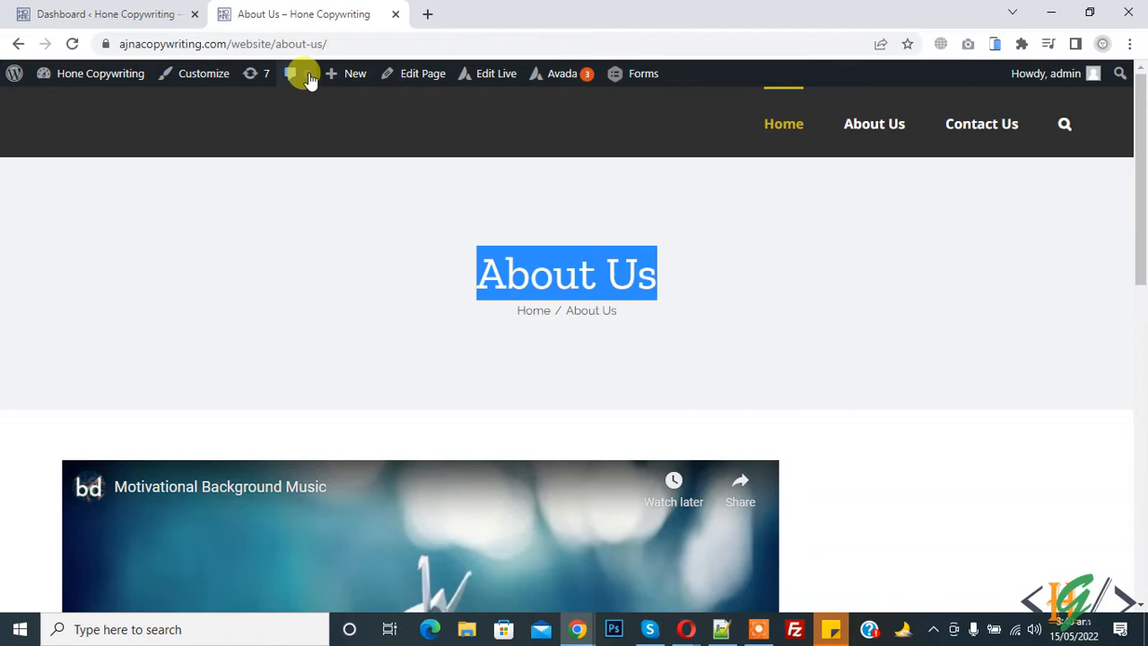
left_click(287, 44)
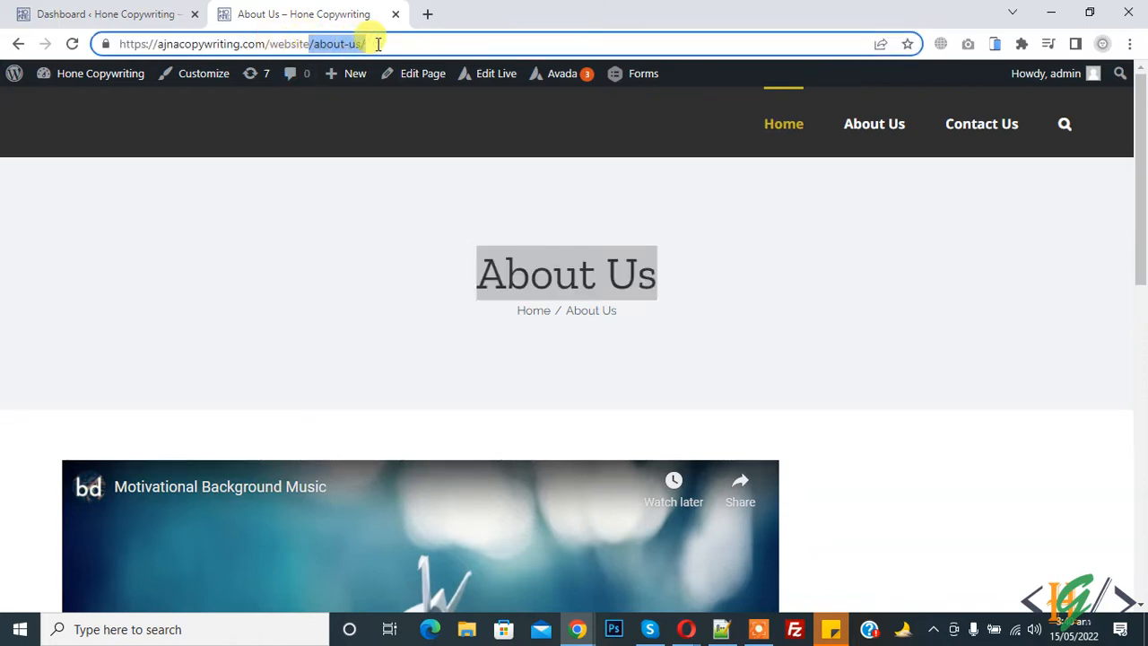
left_click(421, 74)
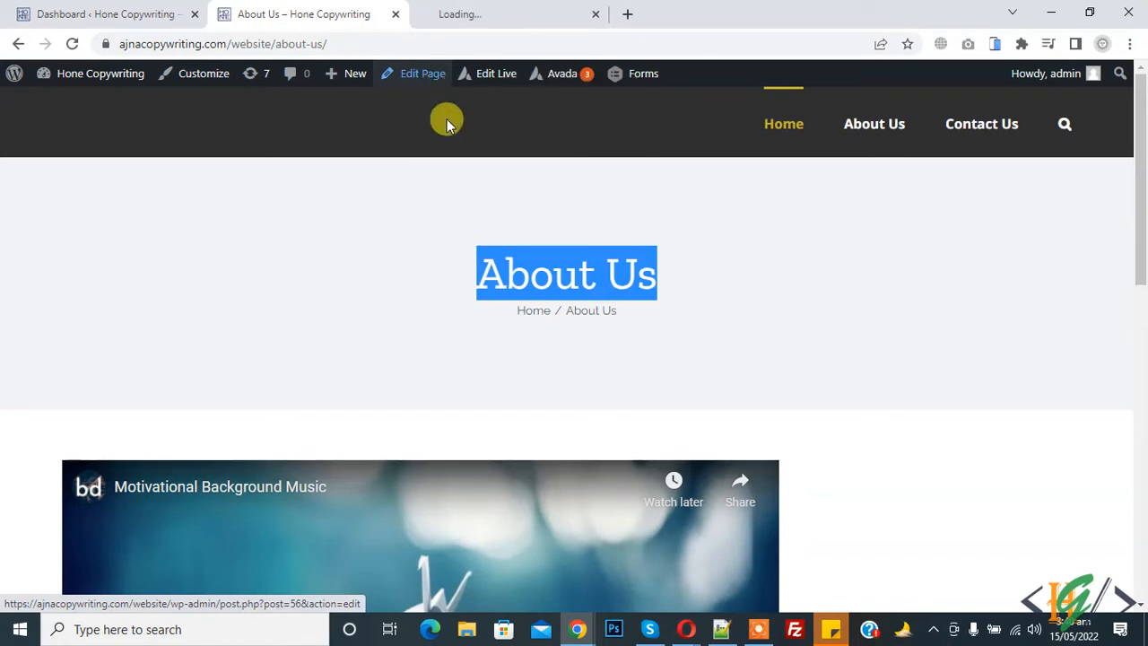
Step: Switch to the new Edit Page 'About Us' tab showing its Avada Builder content
left_click(422, 74)
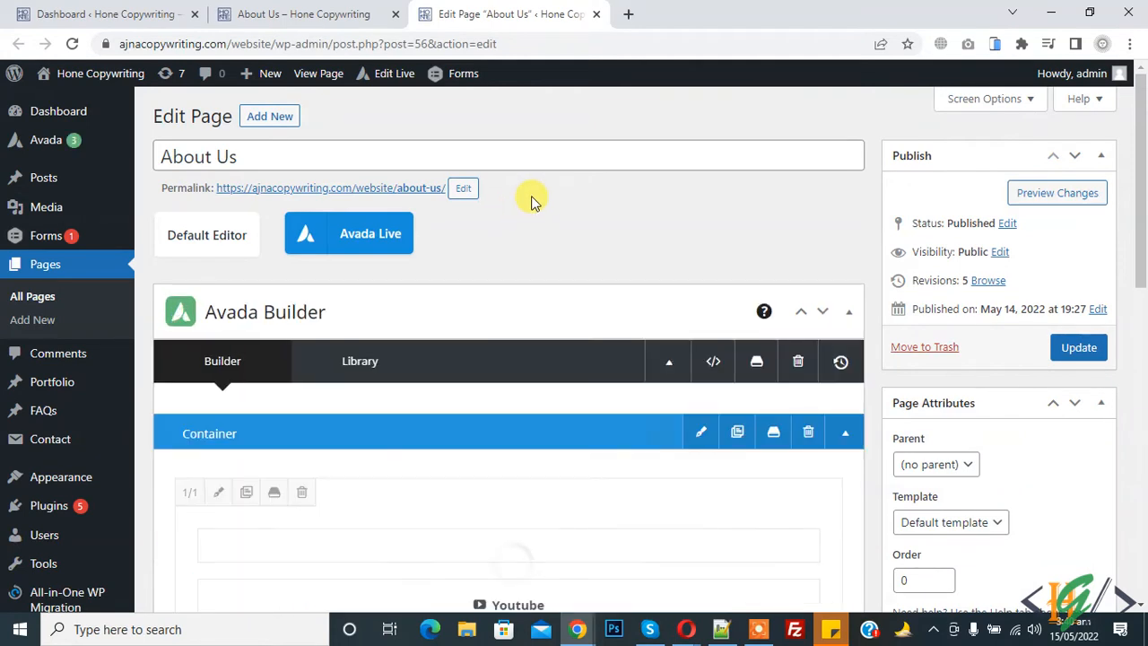
mouse_move(463, 188)
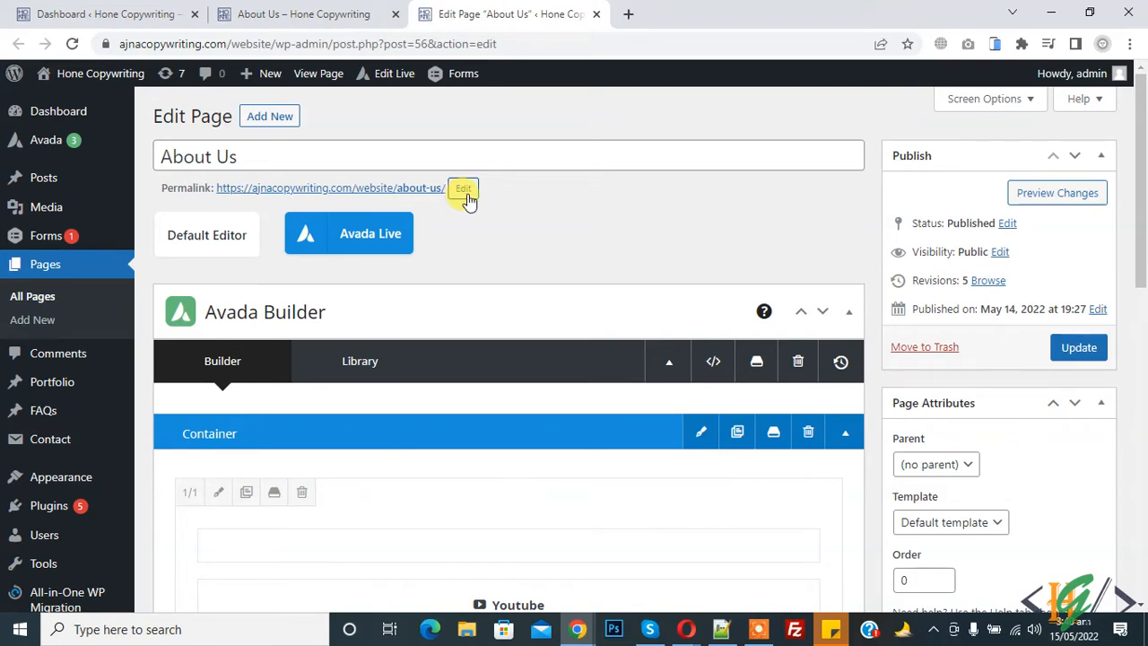
Step: Change the About Us permalink slug from about-us to about and confirm it
left_click(462, 188)
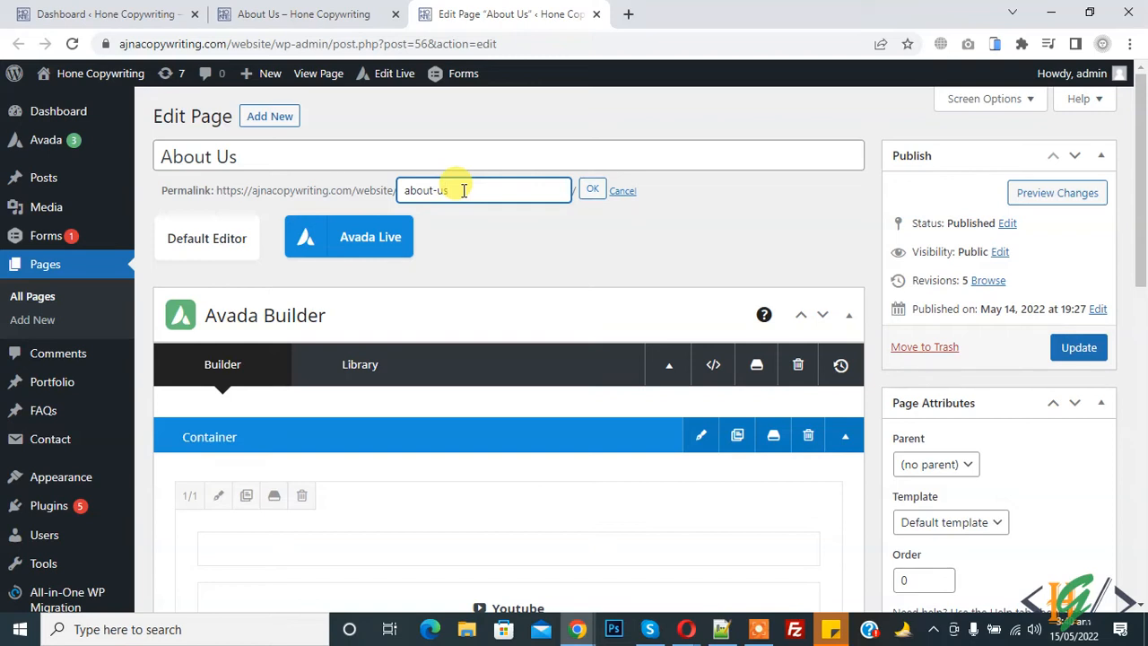
key("Backspace")
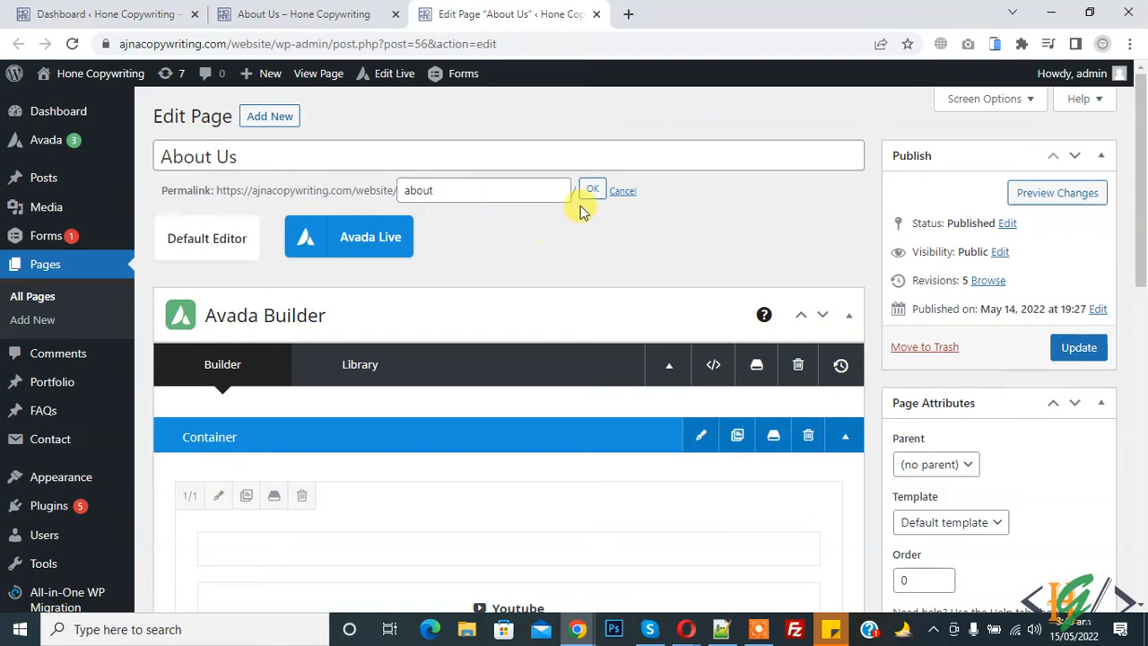
left_click(591, 189)
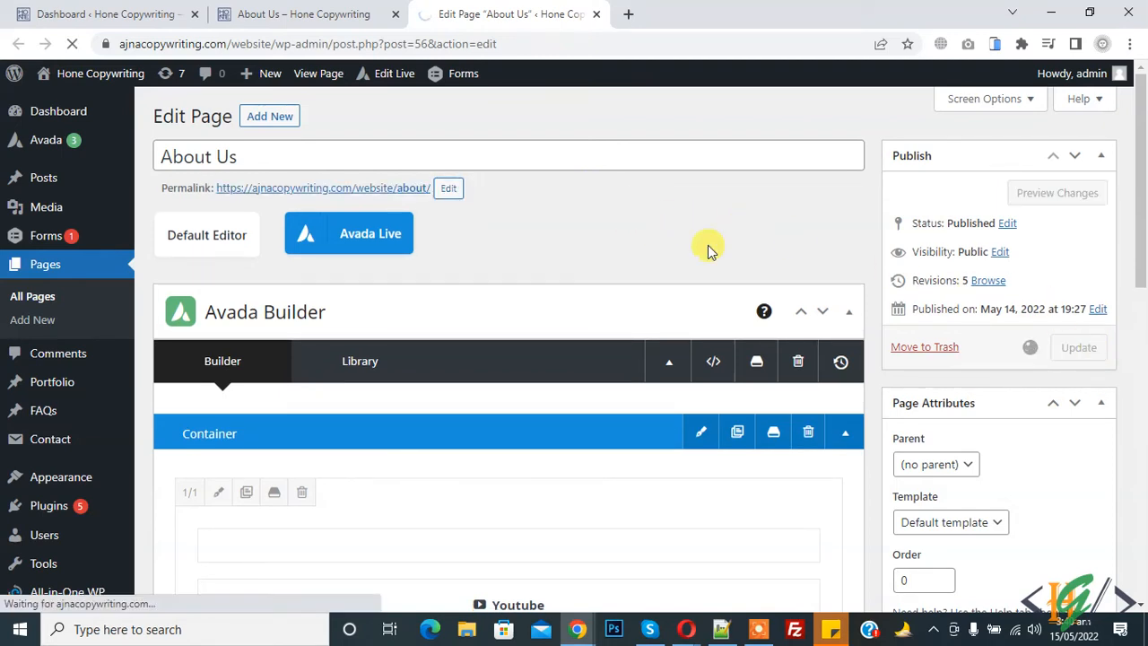
Step: Update the page, then open the new /about/ permalink in a new tab
left_click(303, 13)
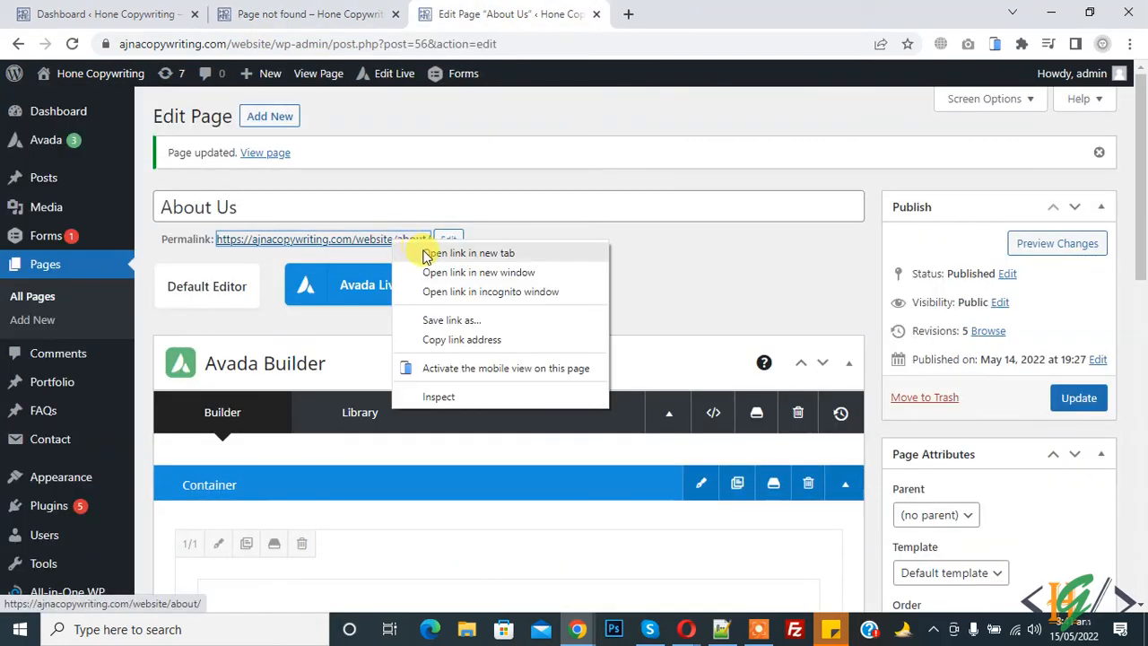
left_click(470, 252)
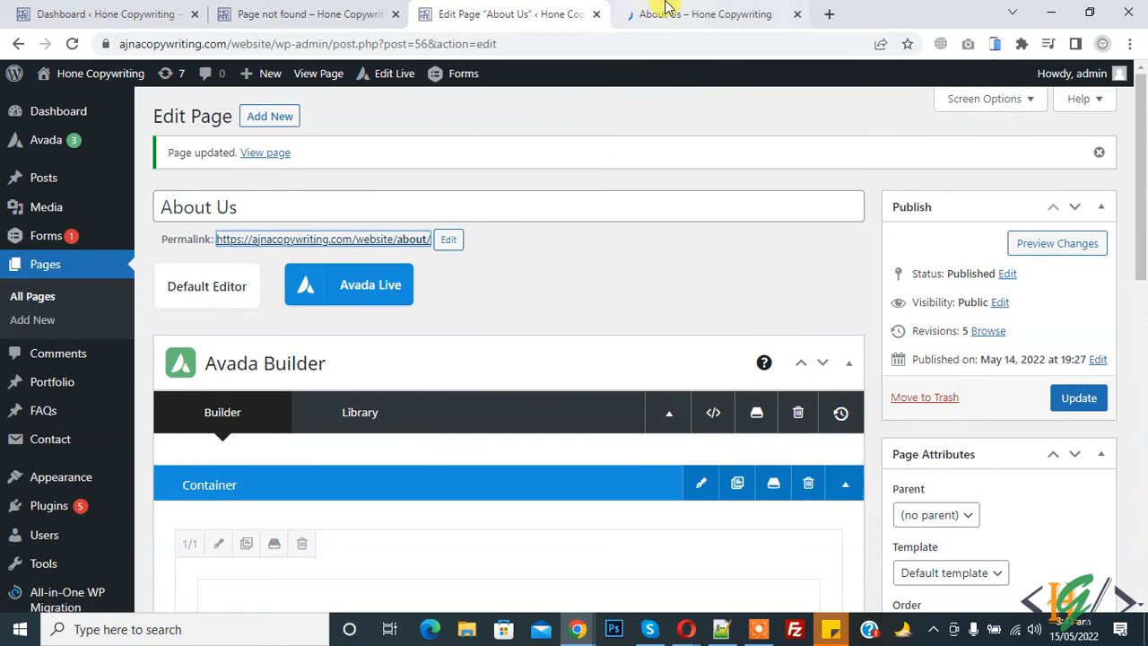
left_click(705, 14)
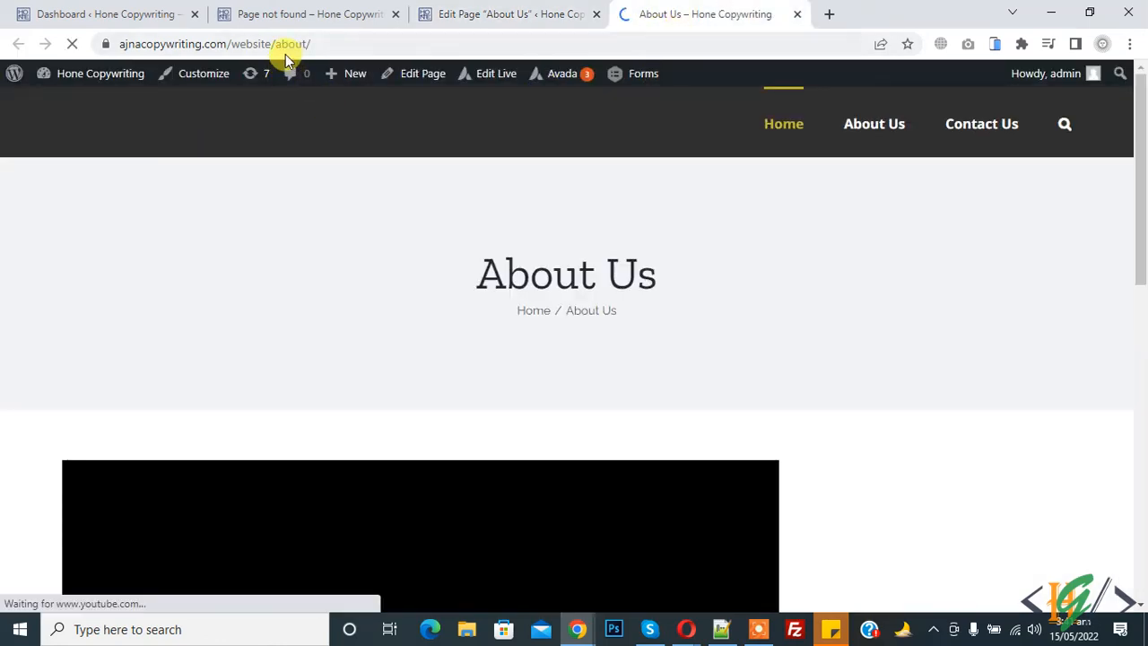